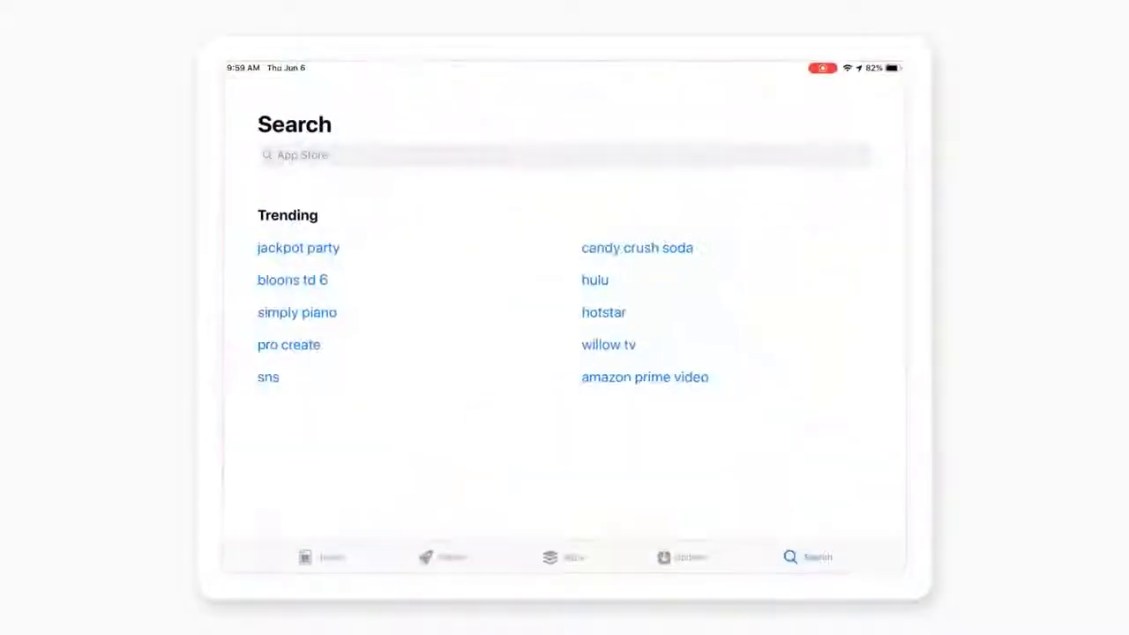
Step: Start an App Store search for the Moku:Lab app
{"action": "left_click", "coordinate": [565, 155]}
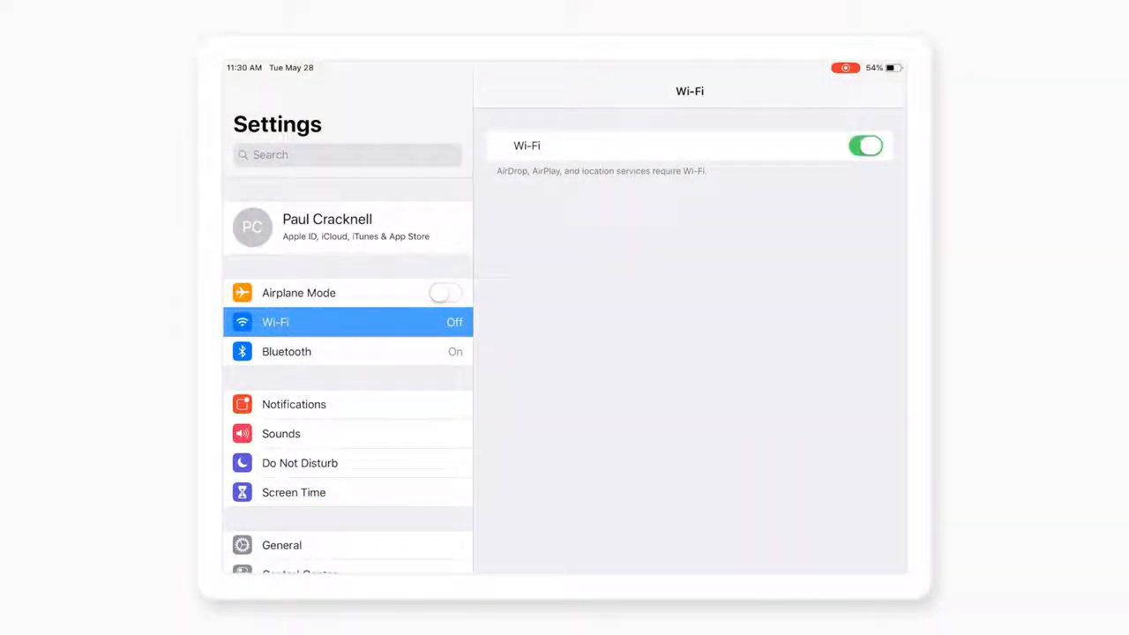
Step: Switch Wi-Fi on and join the Moku-000785 network with its password
{"action": "left_click", "coordinate": [865, 145]}
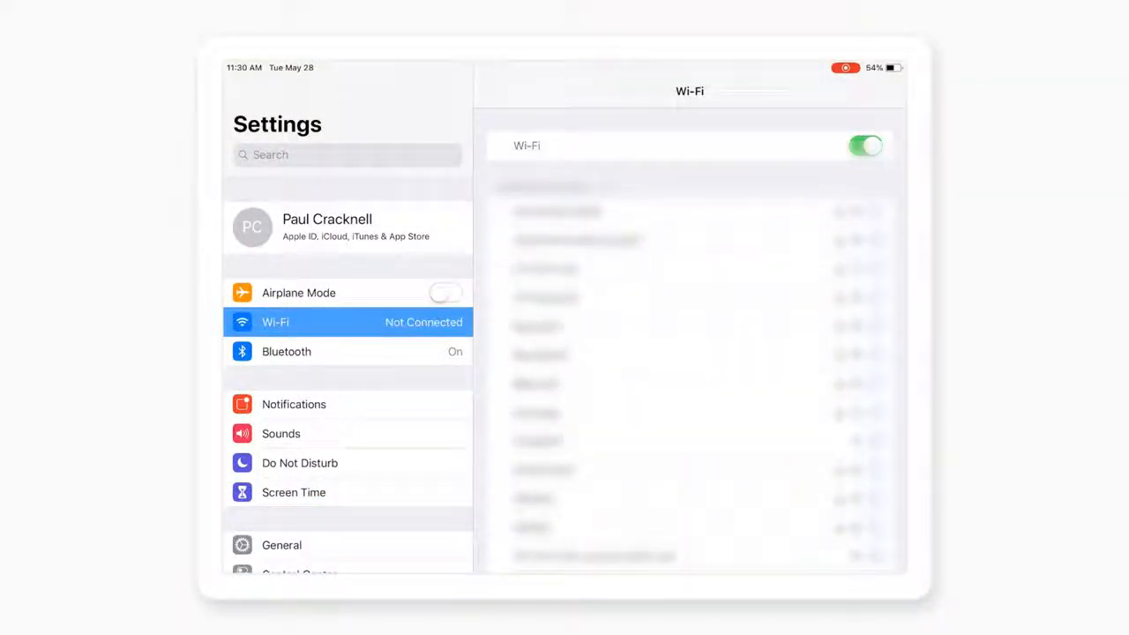
{"action": "scroll", "scroll_direction": "down", "scroll_amount": 3}
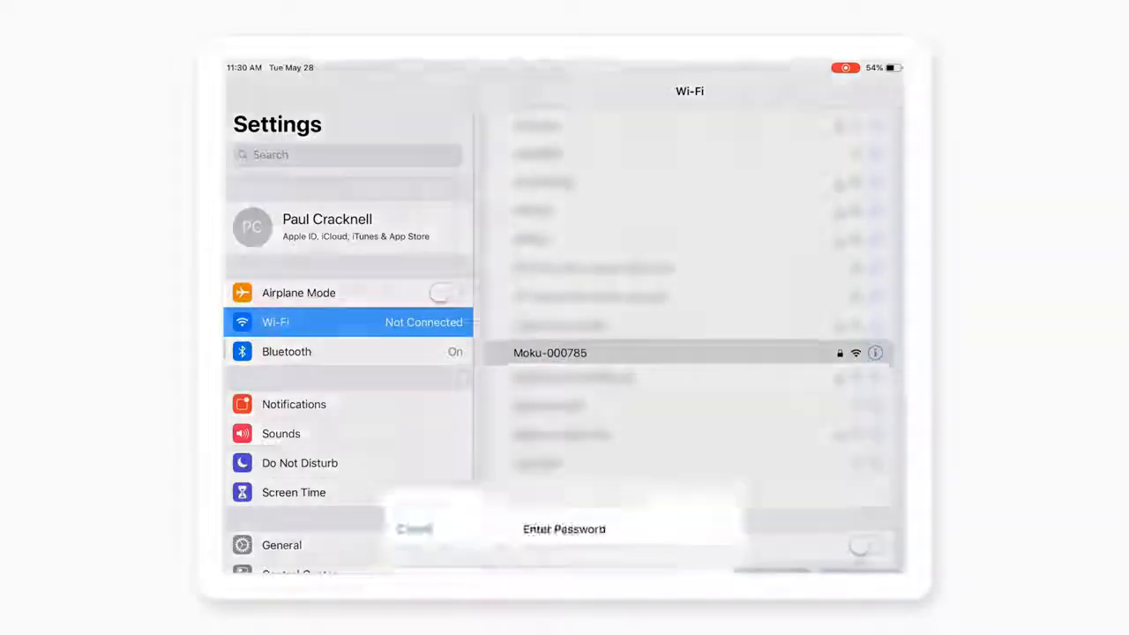
{"action": "type", "text": "m"}
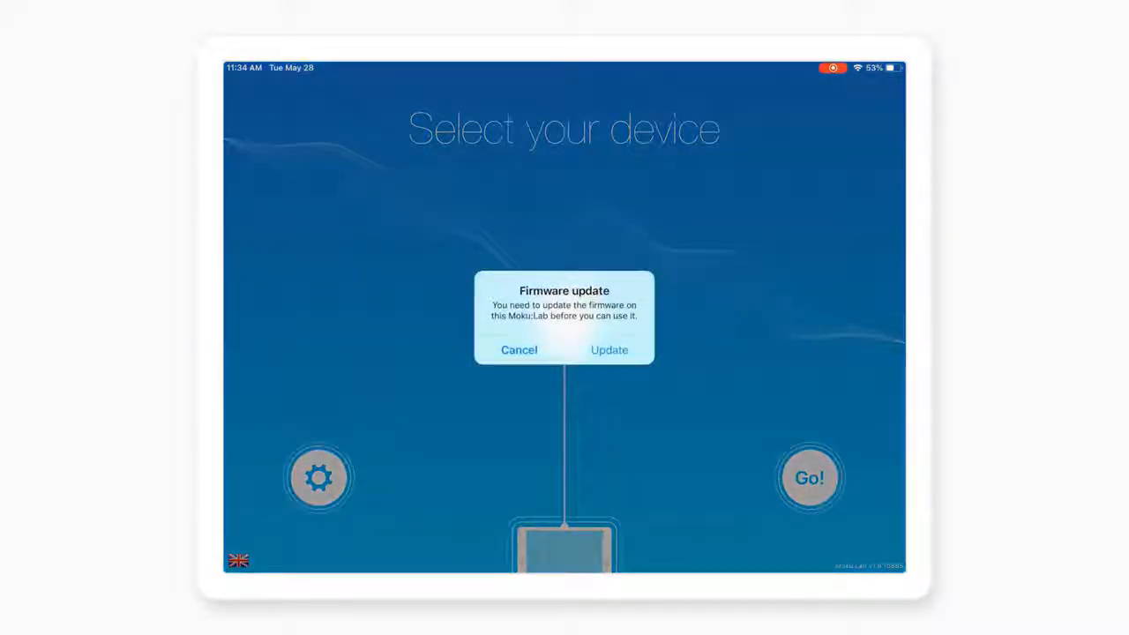
Step: Accept the firmware alert and start updating the device to firmware 1.8.1
{"action": "left_click", "coordinate": [609, 349]}
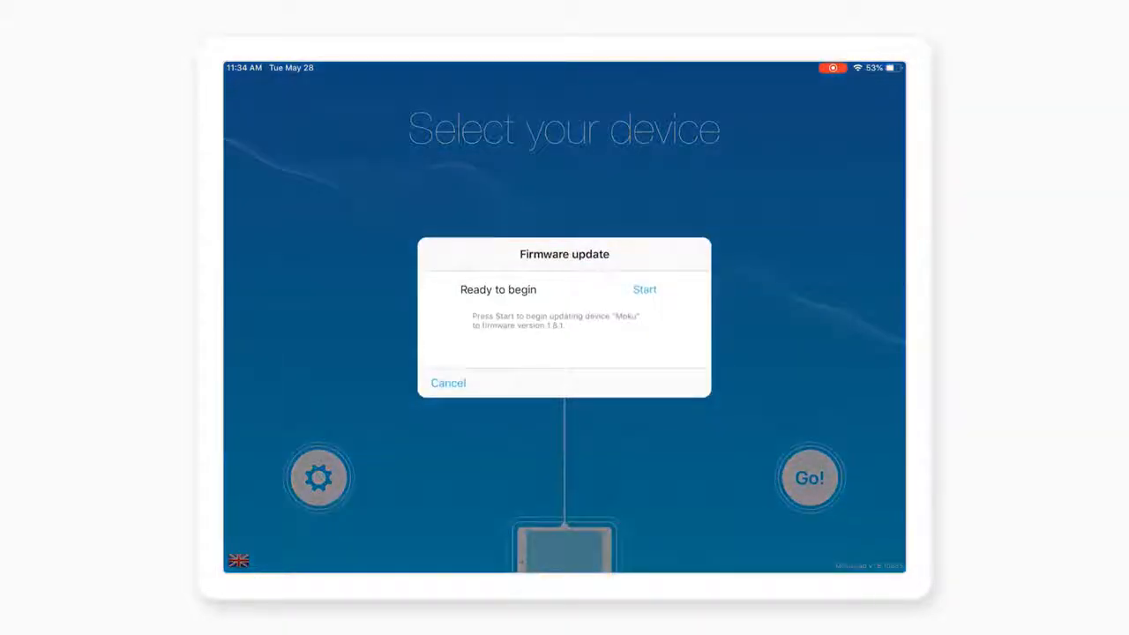
{"action": "left_click", "coordinate": [645, 290]}
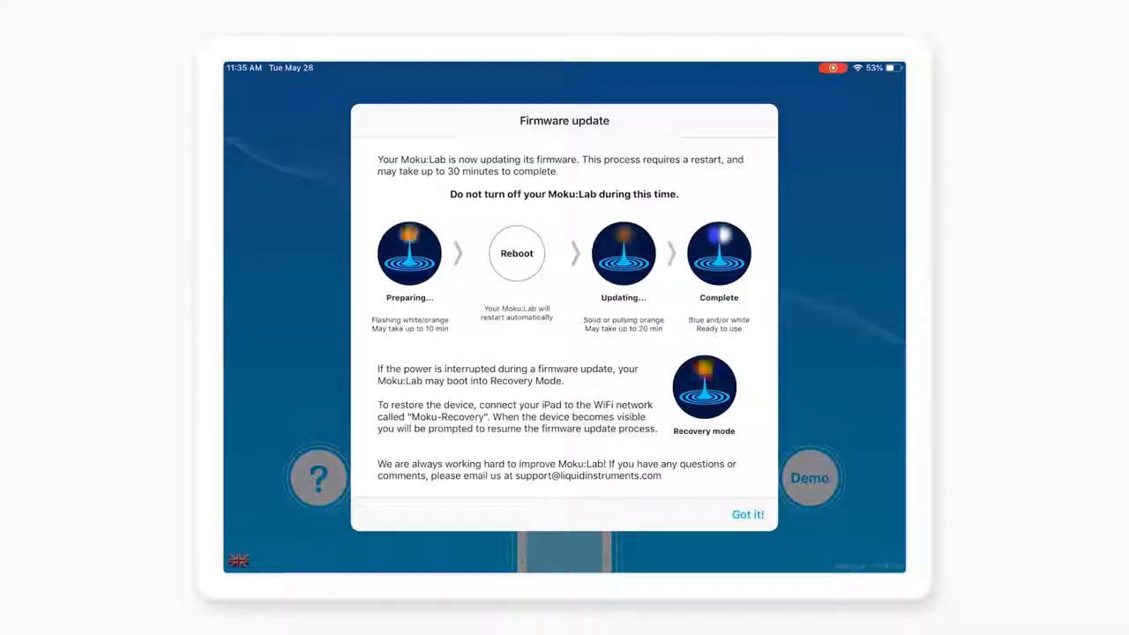
Step: Tap Got it! to close the firmware update notes
{"action": "left_click", "coordinate": [748, 515]}
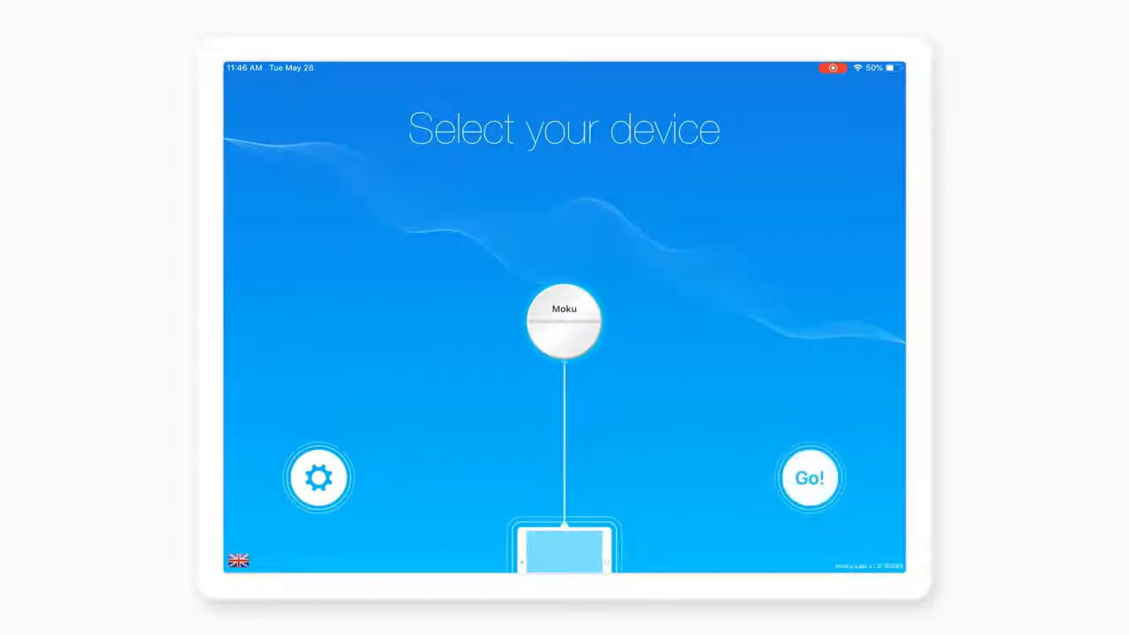
Step: After the reboot, select the Moku bubble on the Select your device screen
{"action": "left_click", "coordinate": [809, 477]}
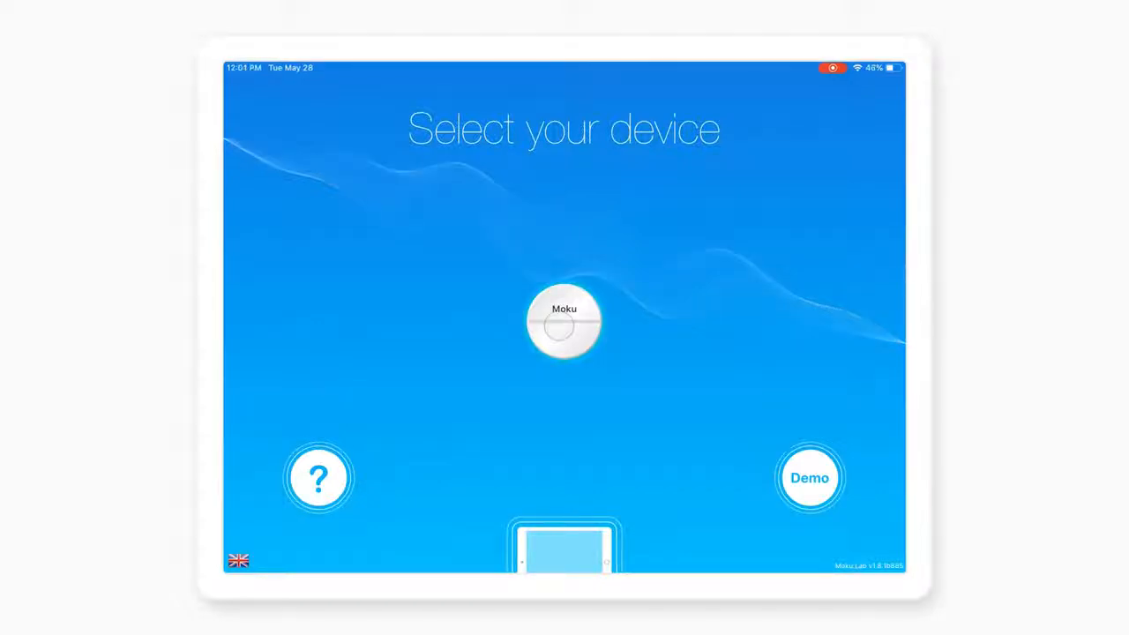
{"action": "left_click", "coordinate": [564, 320]}
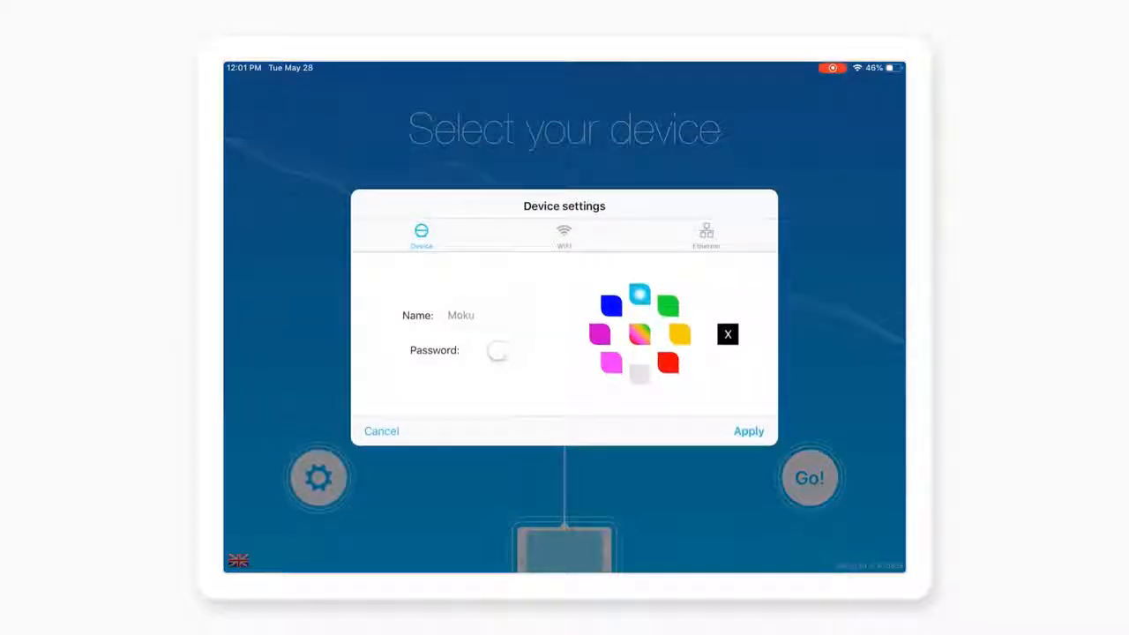
Step: Enable joining the 'Liquid Instruments' WiFi network, enter its password, and confirm
{"action": "left_click", "coordinate": [564, 236]}
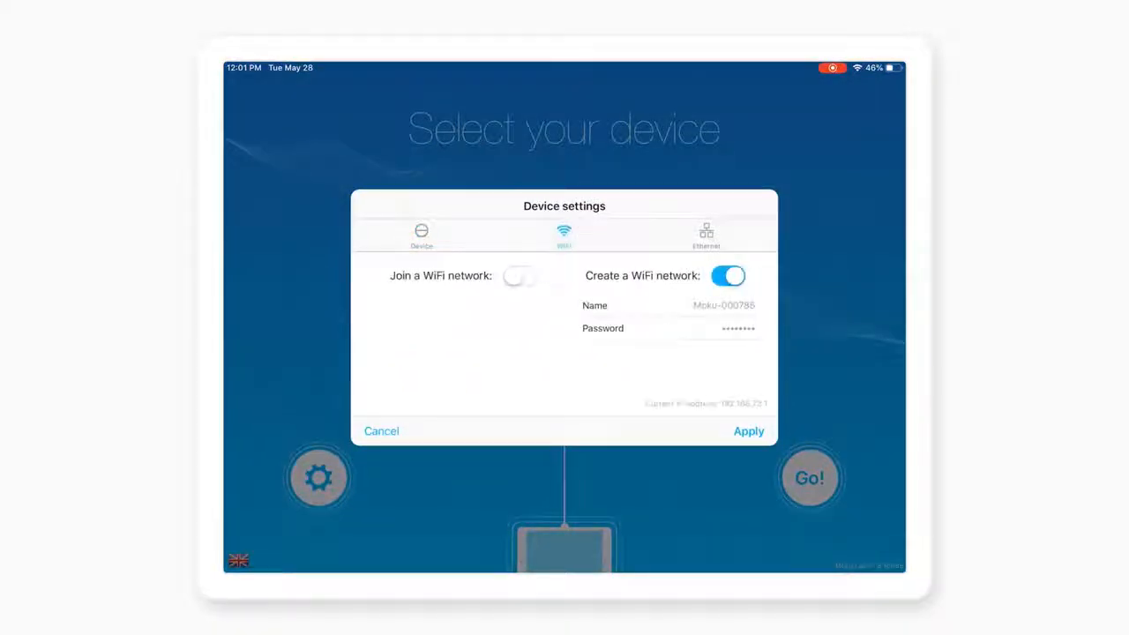
{"action": "left_click", "coordinate": [520, 275]}
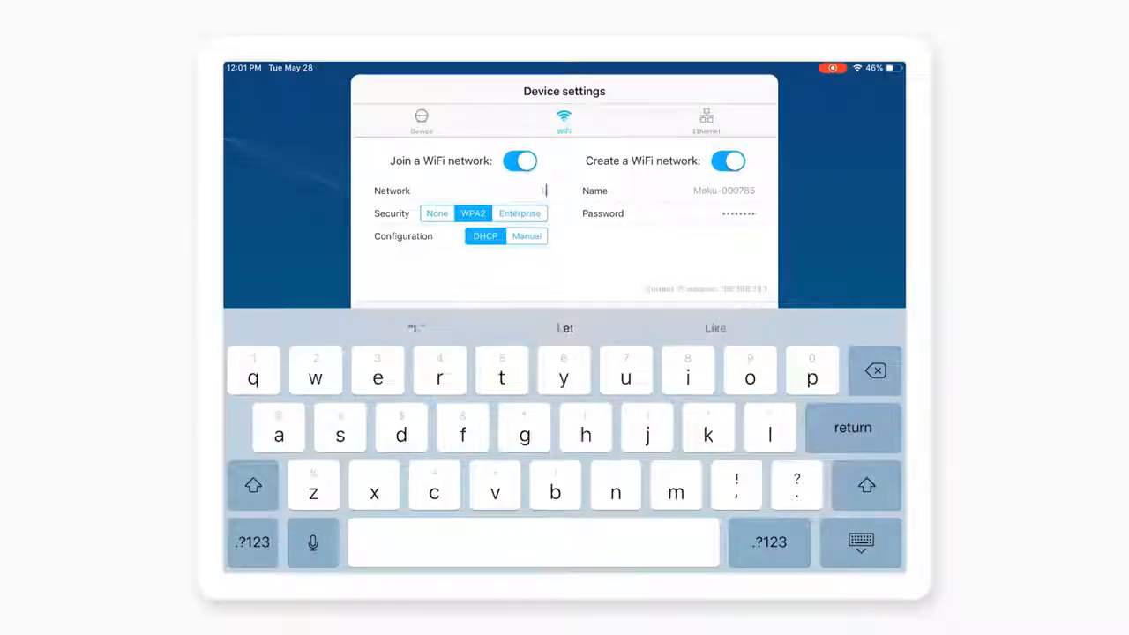
{"action": "type", "text": "Liquid Instruments"}
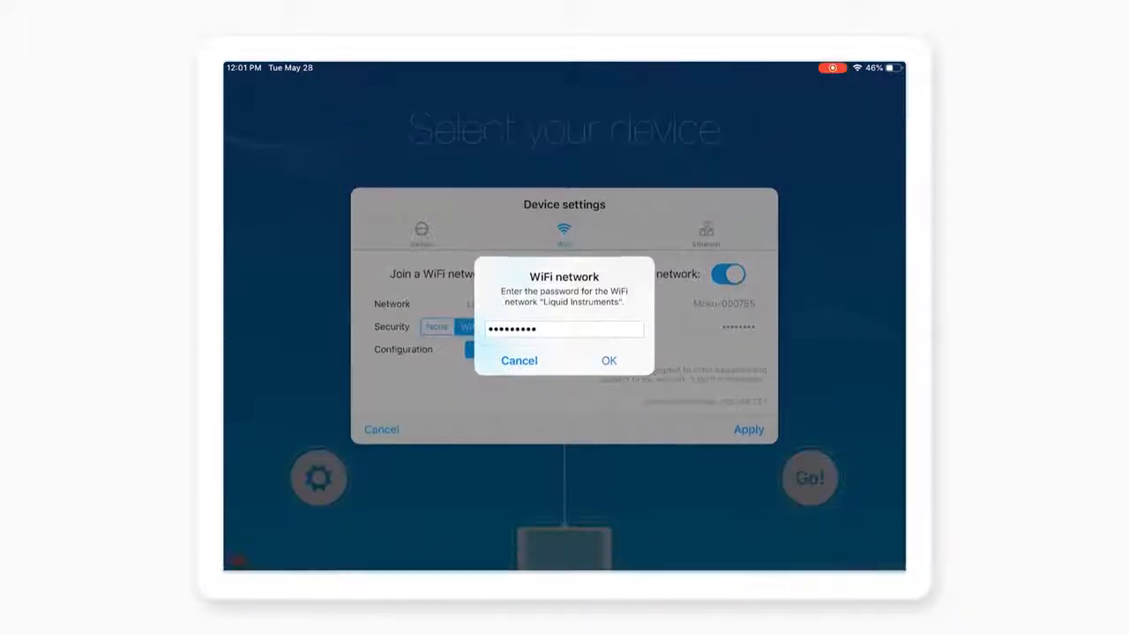
{"action": "left_click", "coordinate": [609, 361]}
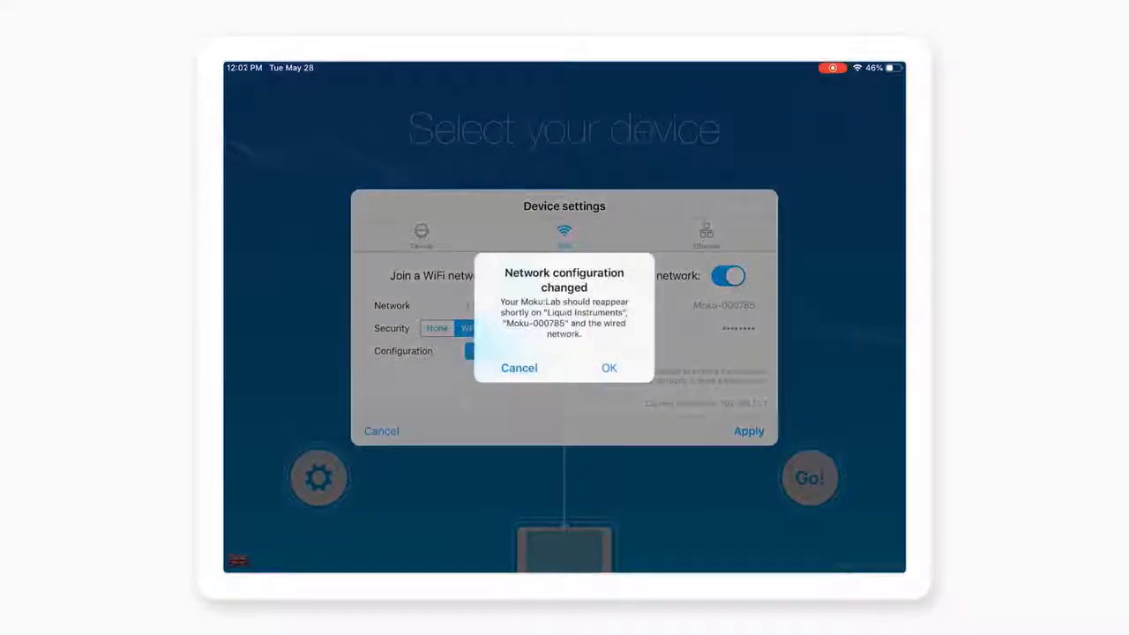
{"action": "left_click", "coordinate": [609, 368]}
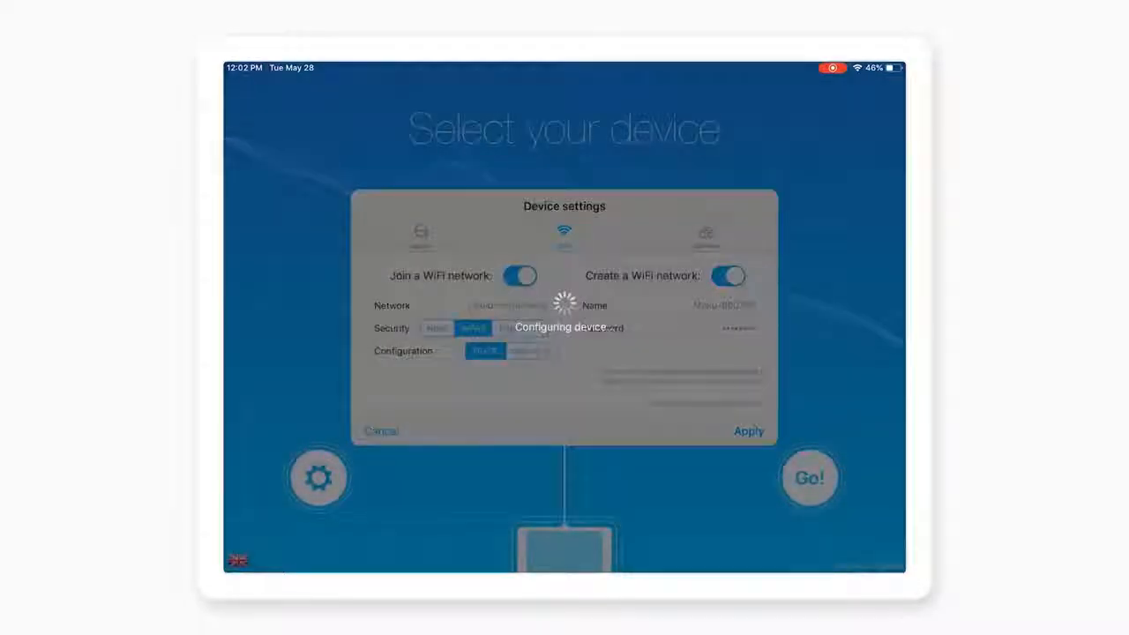